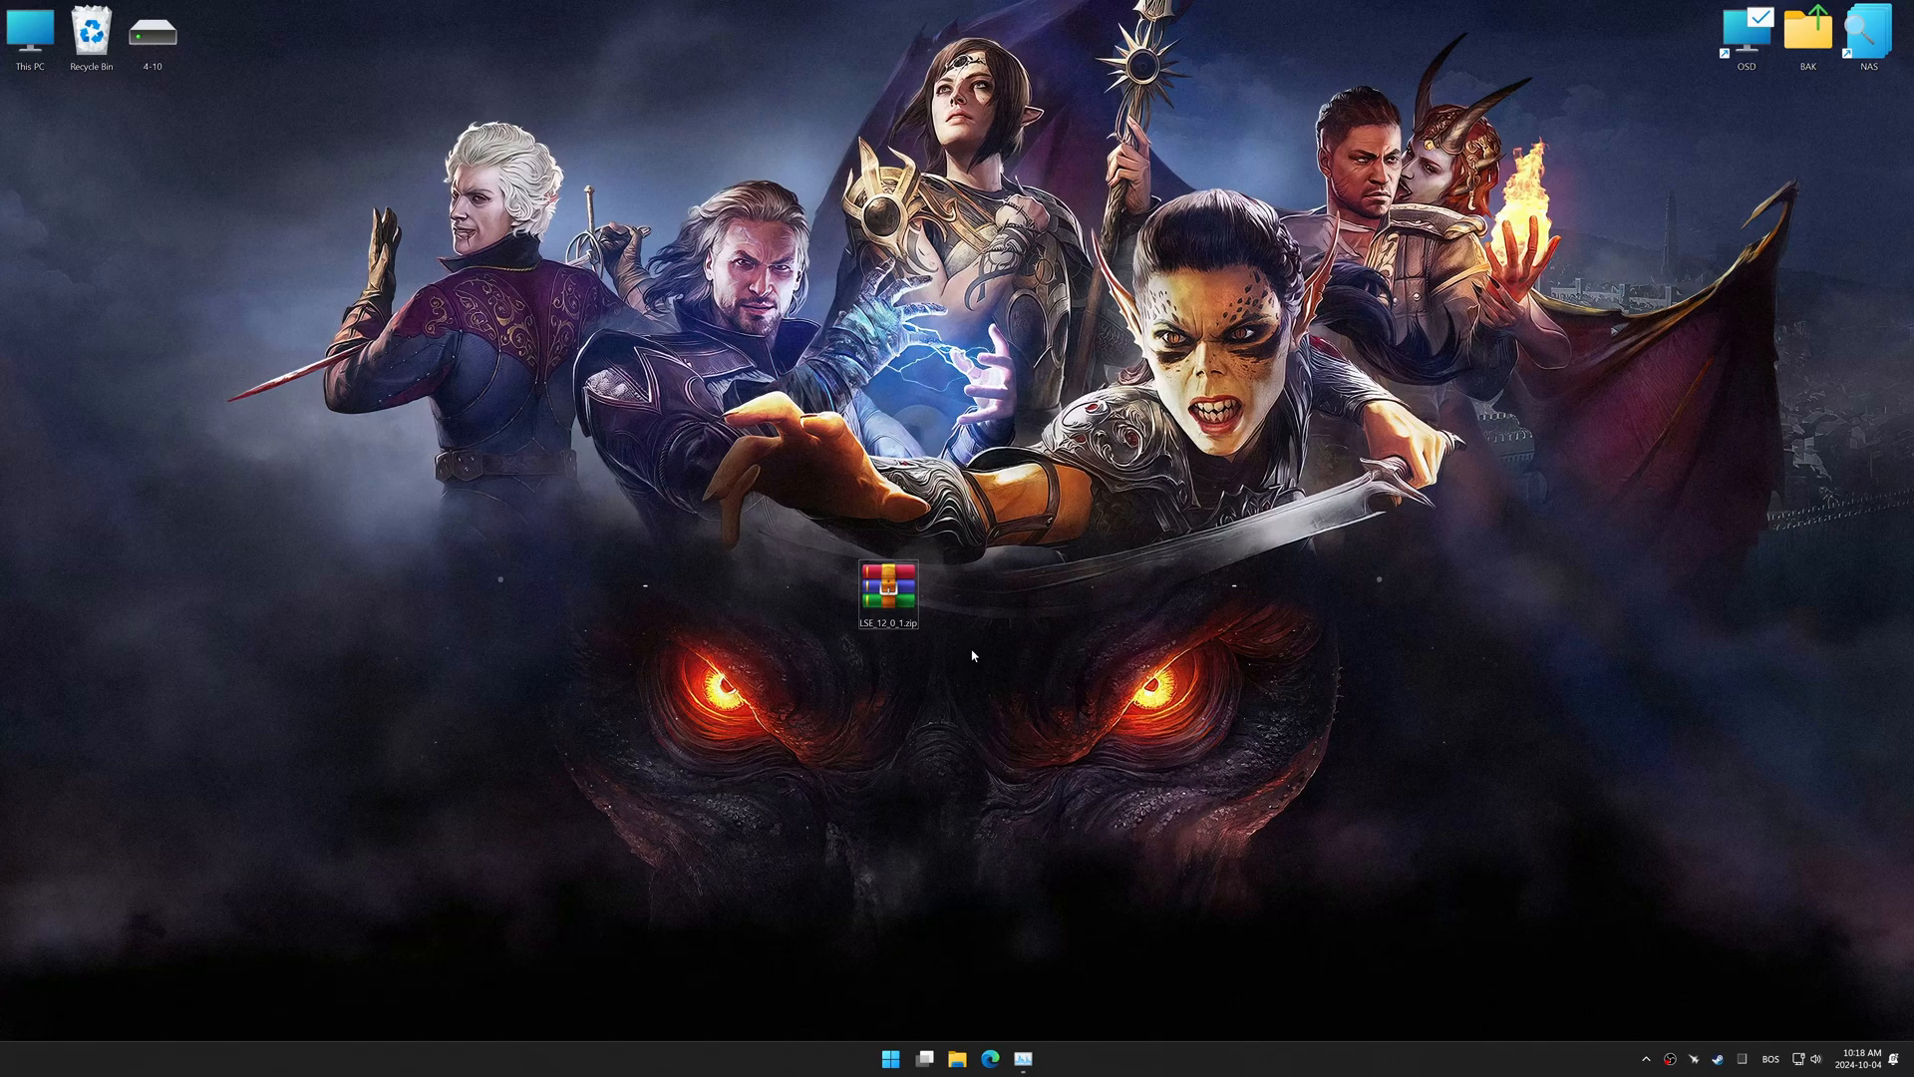
Extract the downloaded zip and install Low Specs Experience, adding its and ResSwitch's desktop shortcuts.
right_click(888, 589)
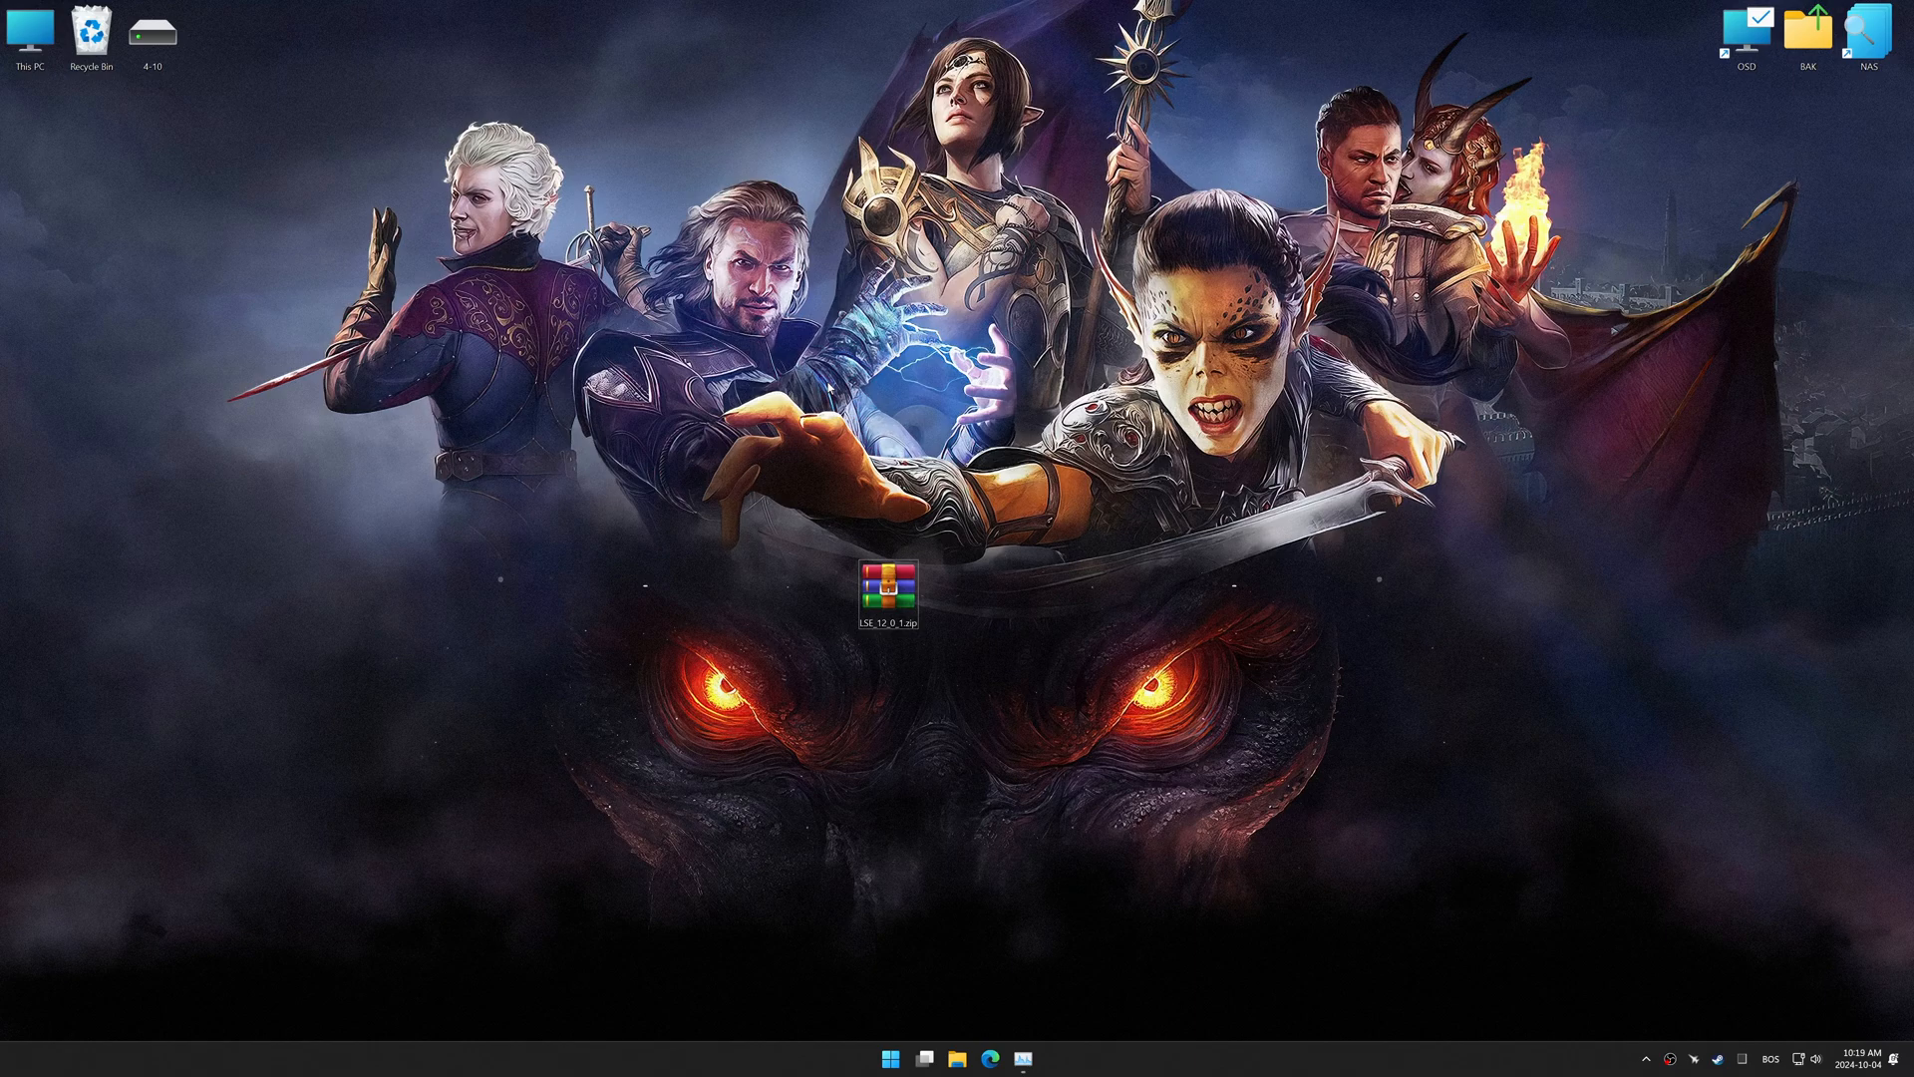
double_click(889, 594)
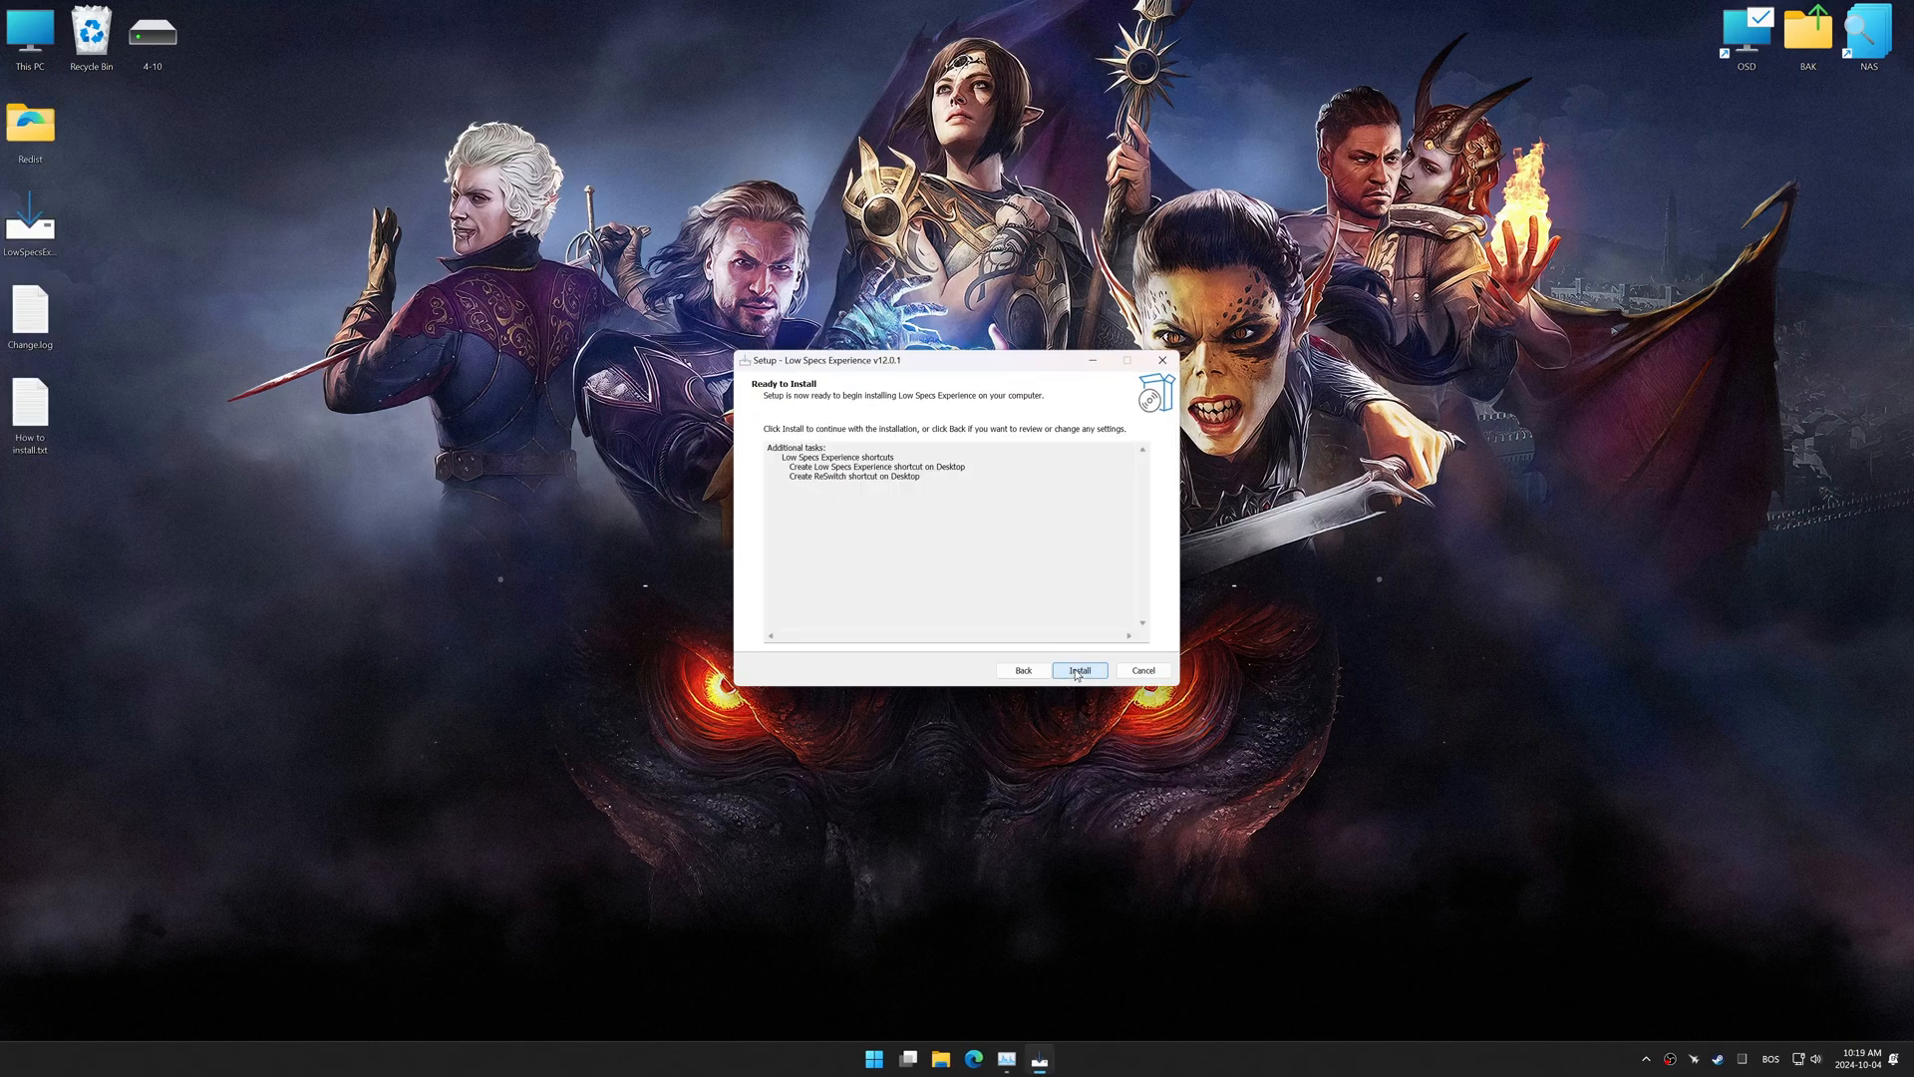
left_click(1079, 670)
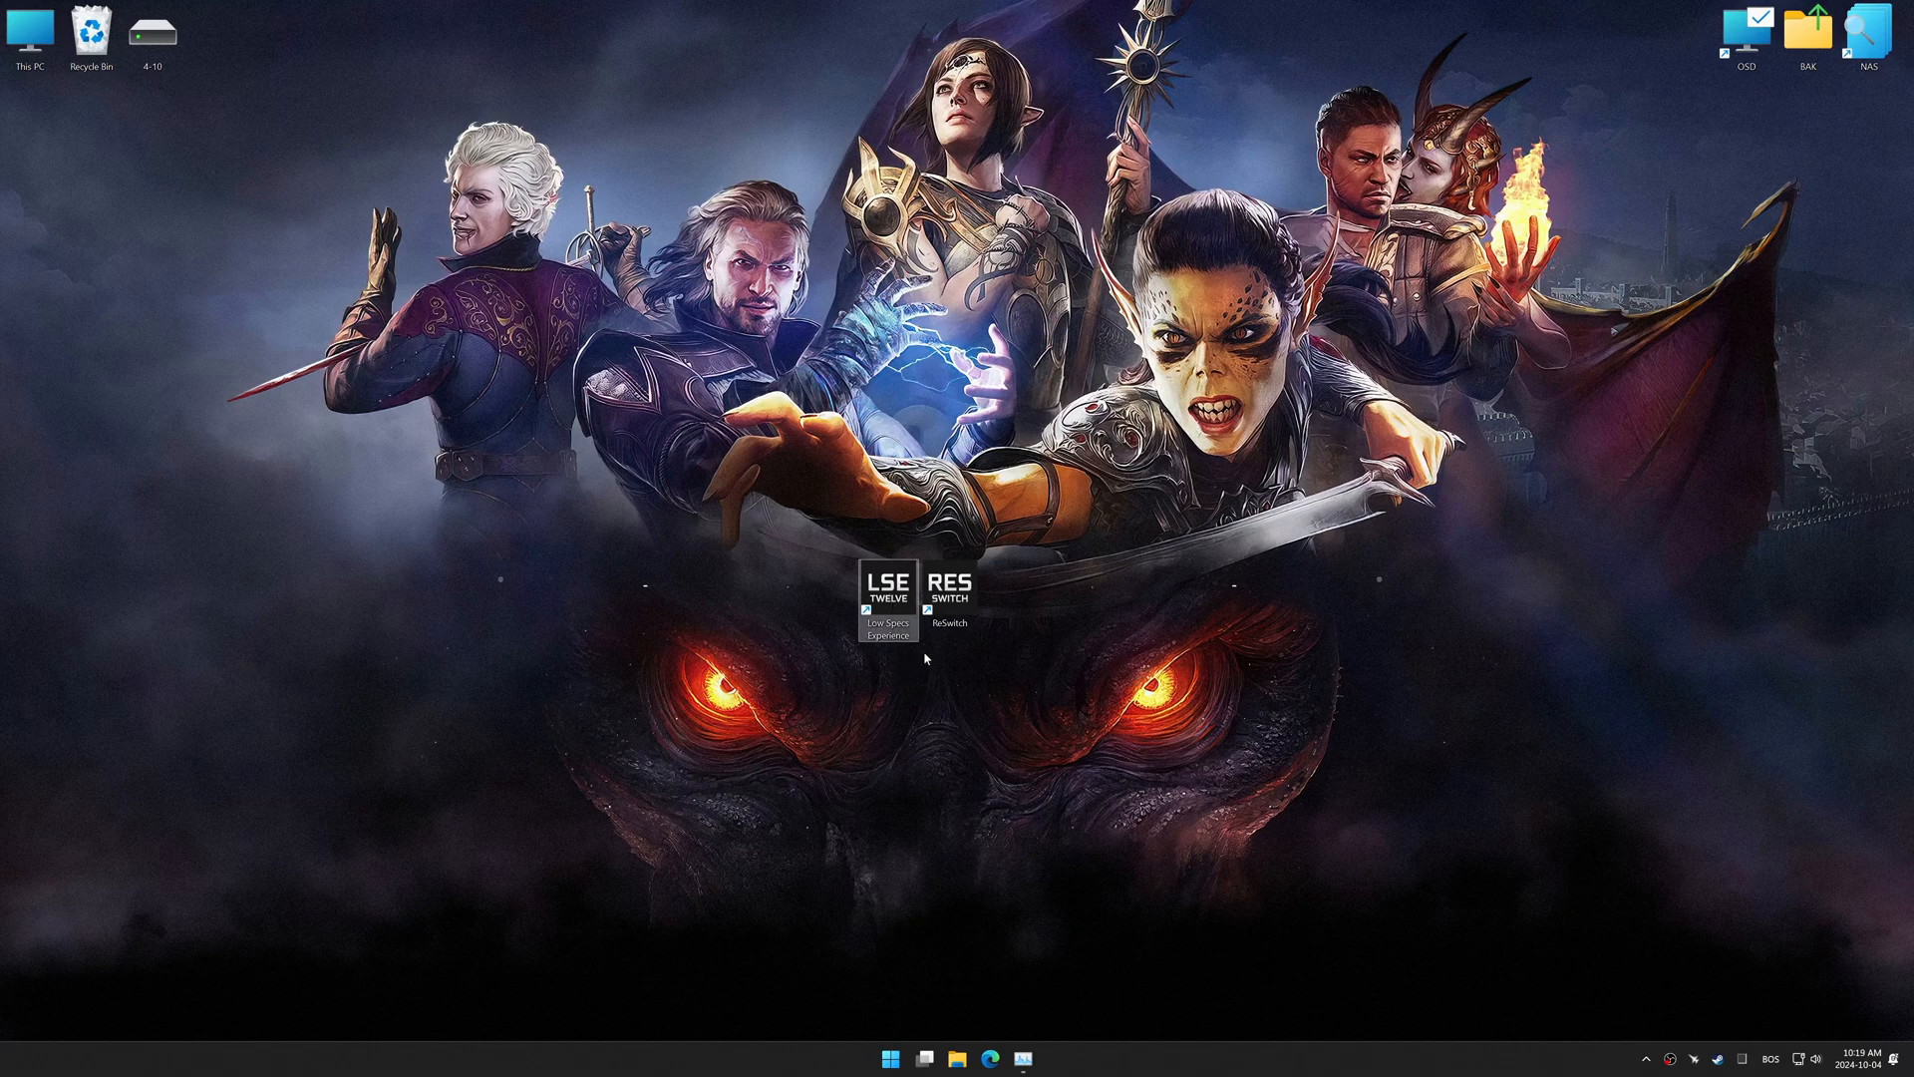
Launch Low Specs Experience and choose Baldur's Gate 3 from the Optimization Catalog.
double_click(883, 598)
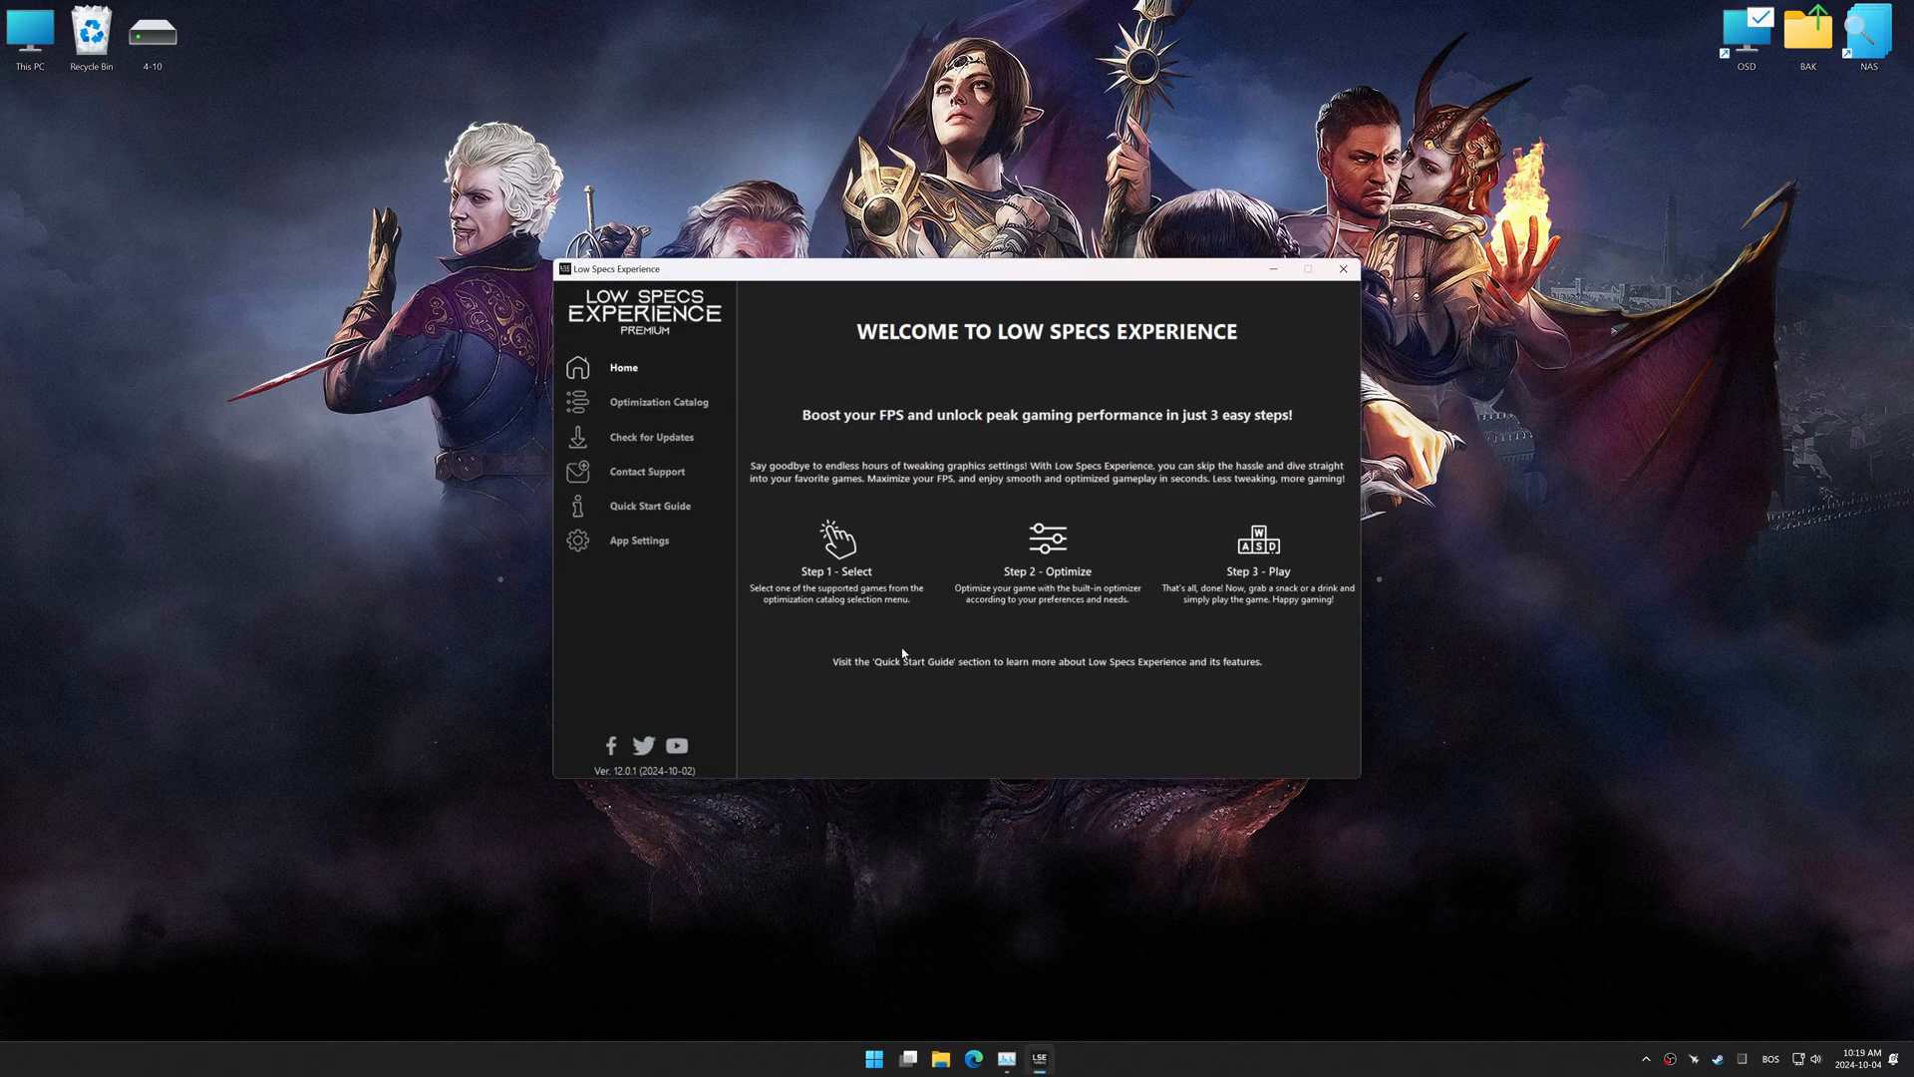
left_click(658, 401)
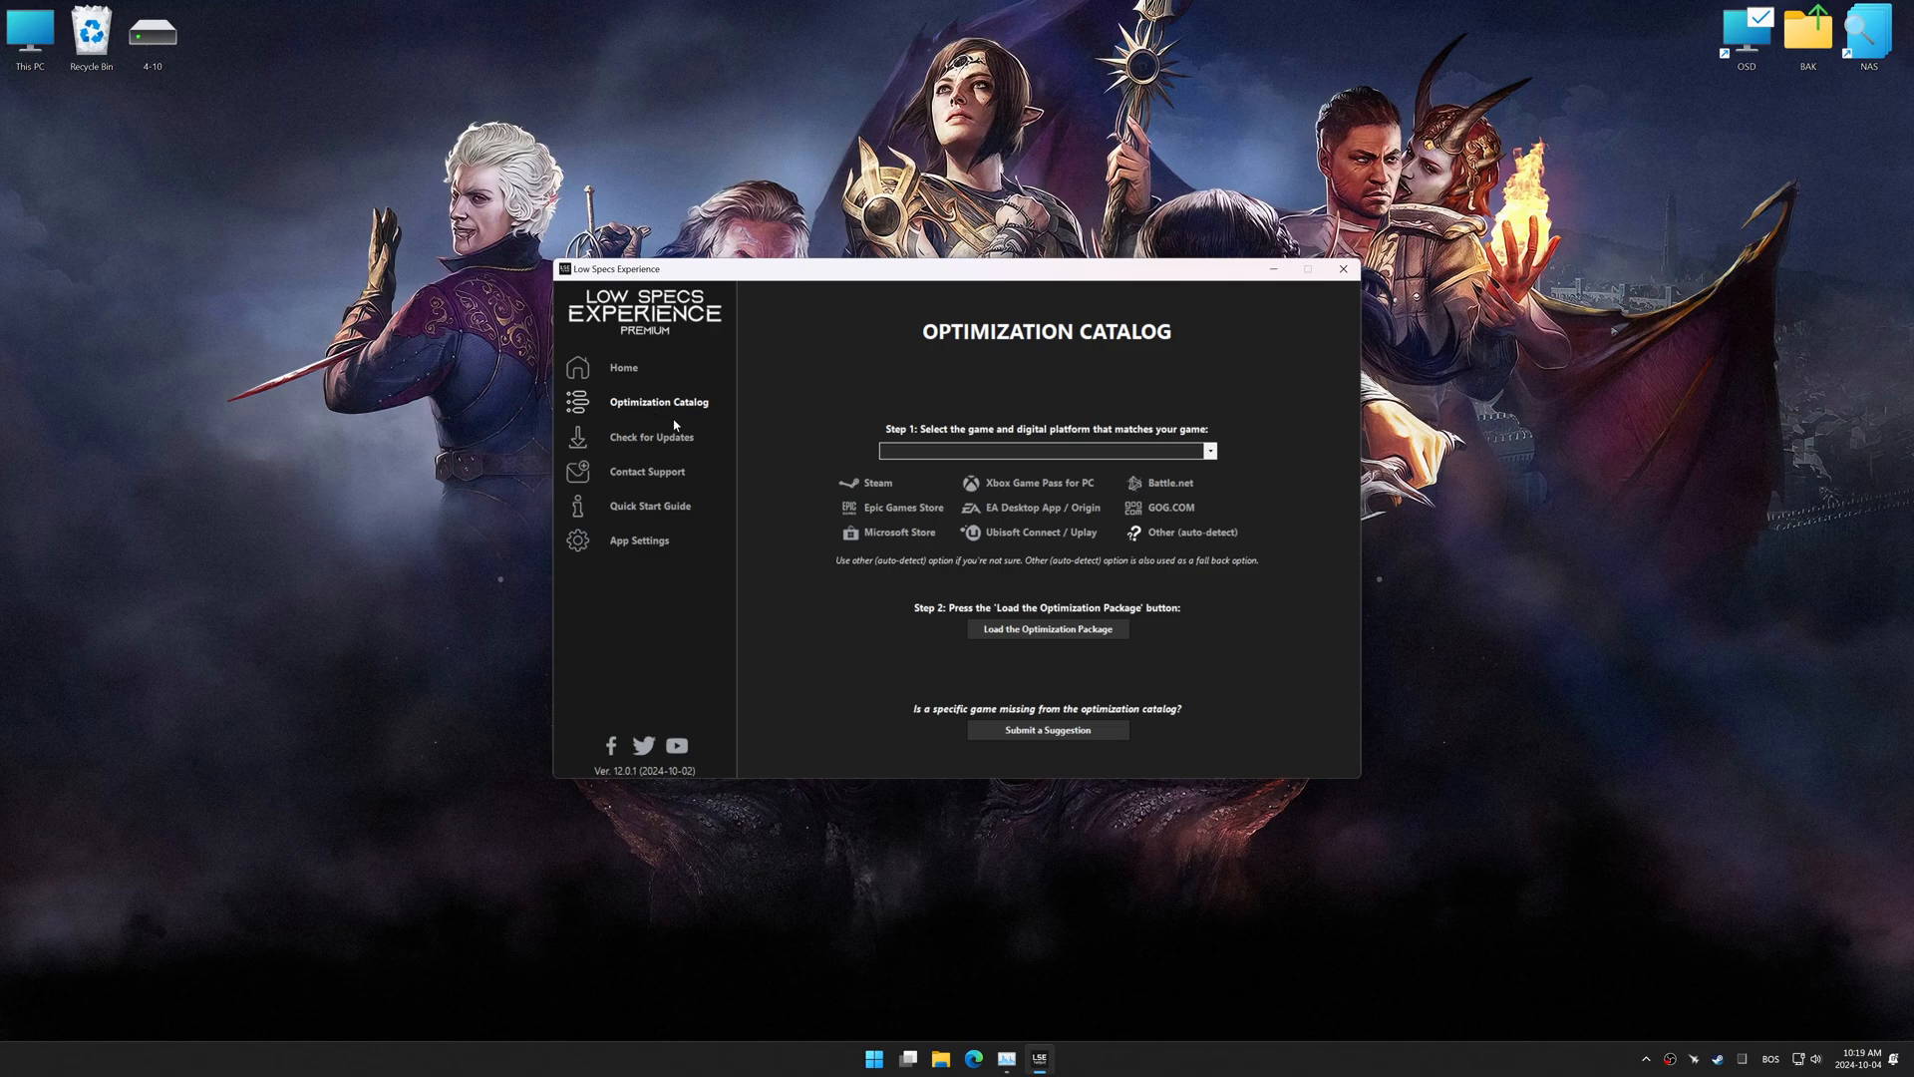
left_click(1208, 450)
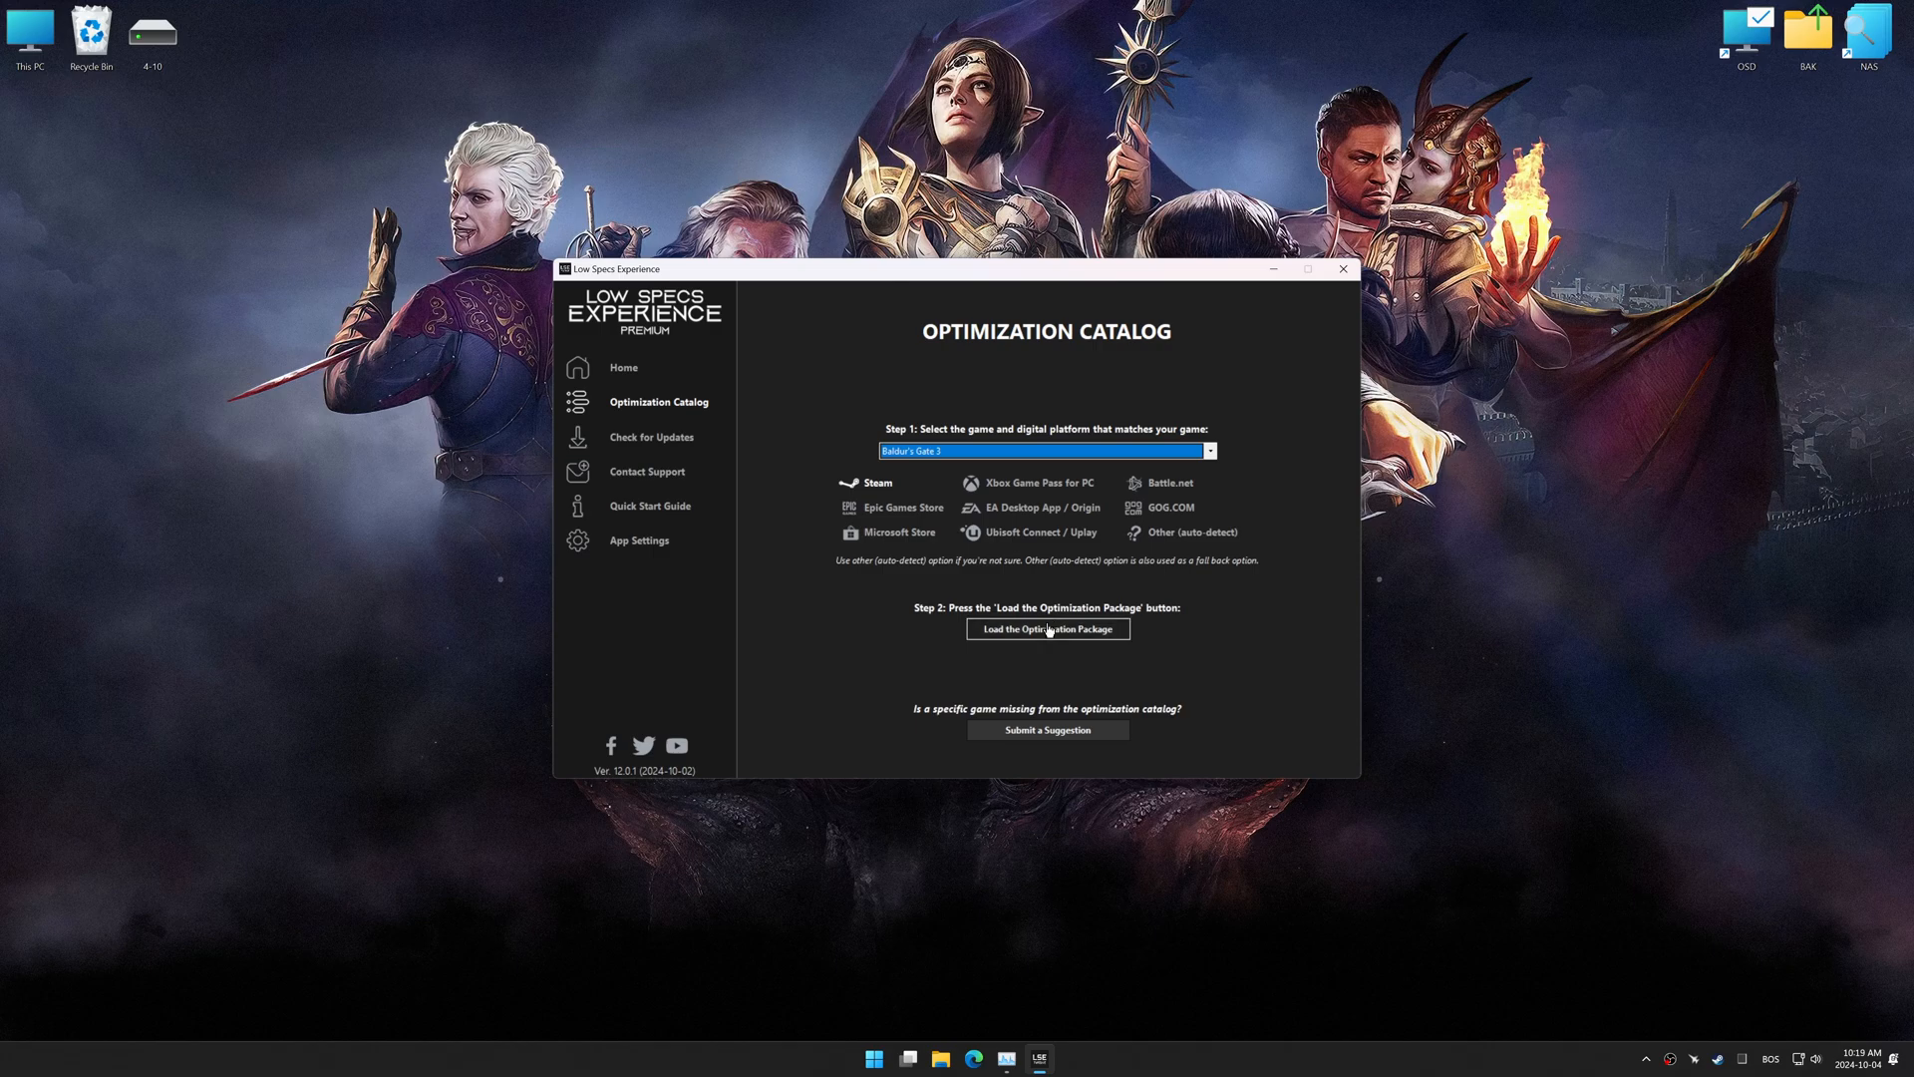
Load the Baldur's Gate 3 optimization package, confirming the compatibility check to reach its control panel.
left_click(1046, 628)
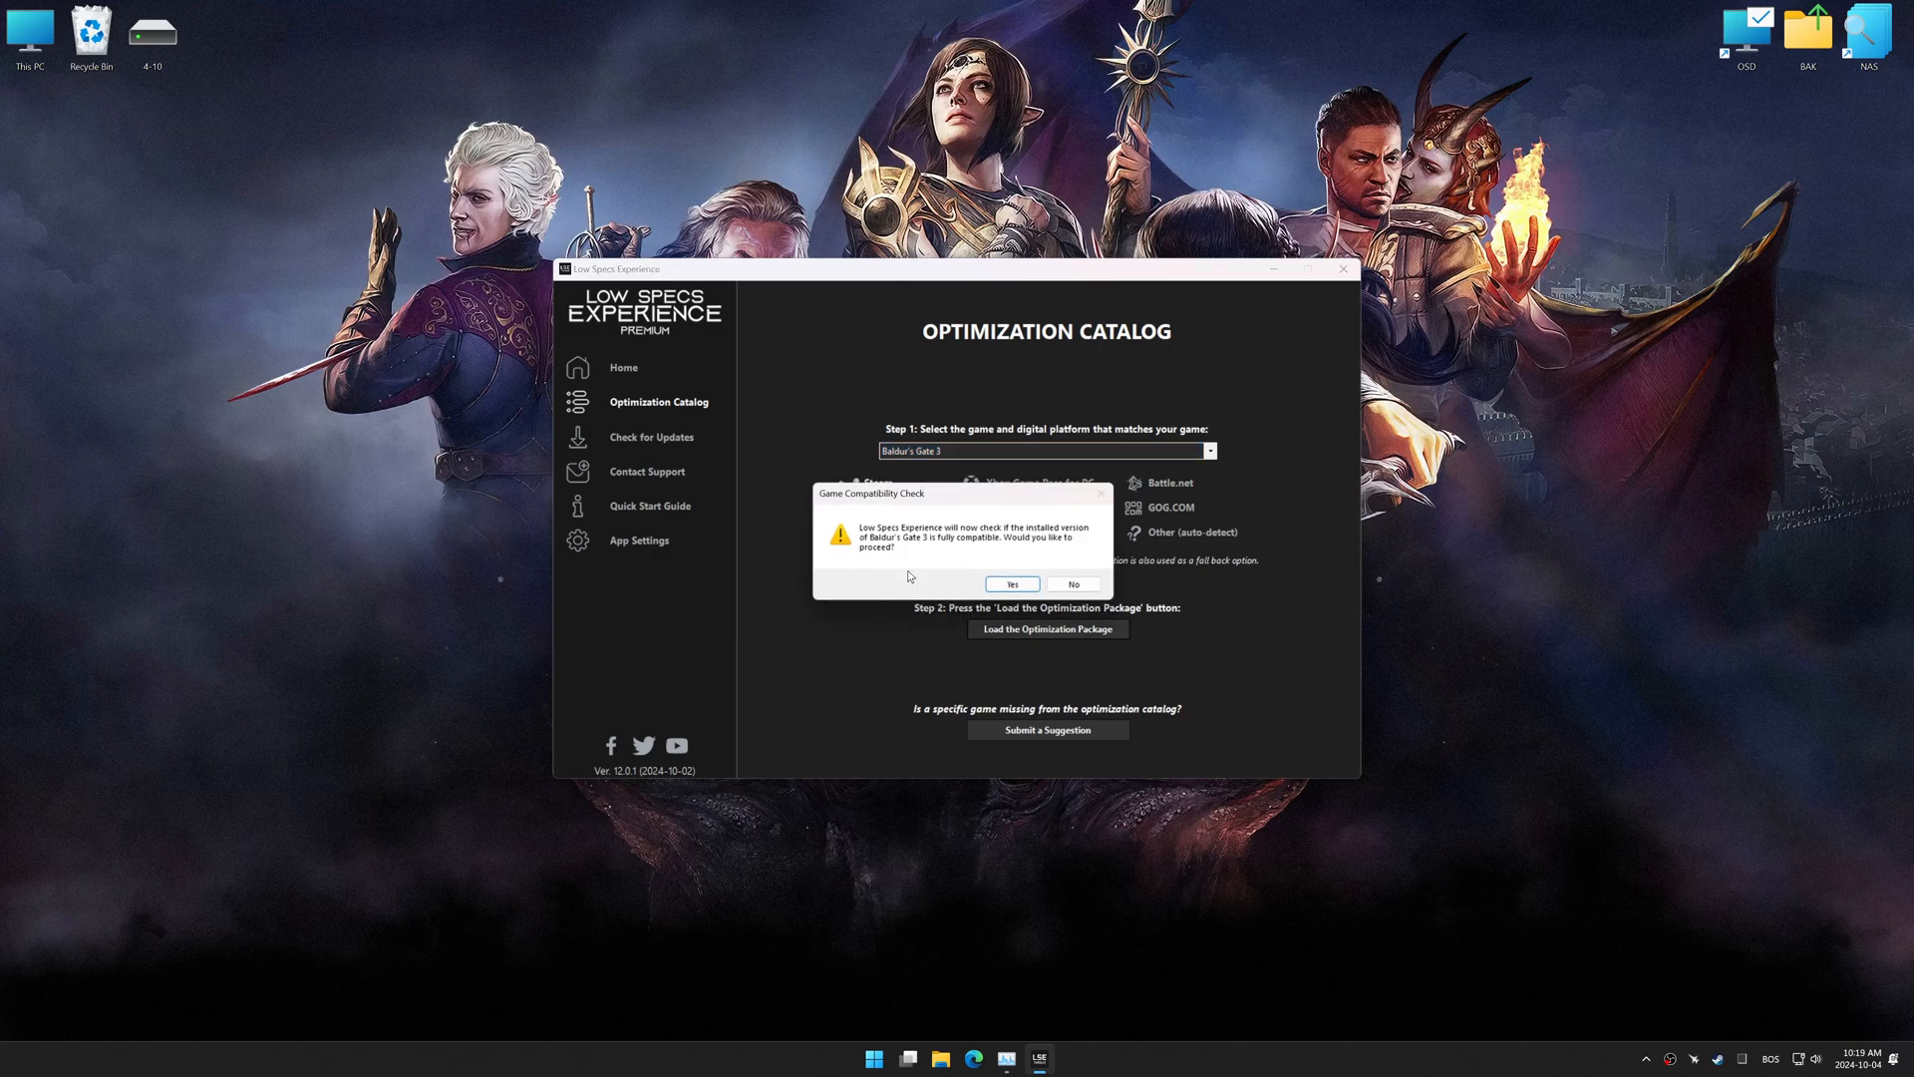
left_click(1011, 584)
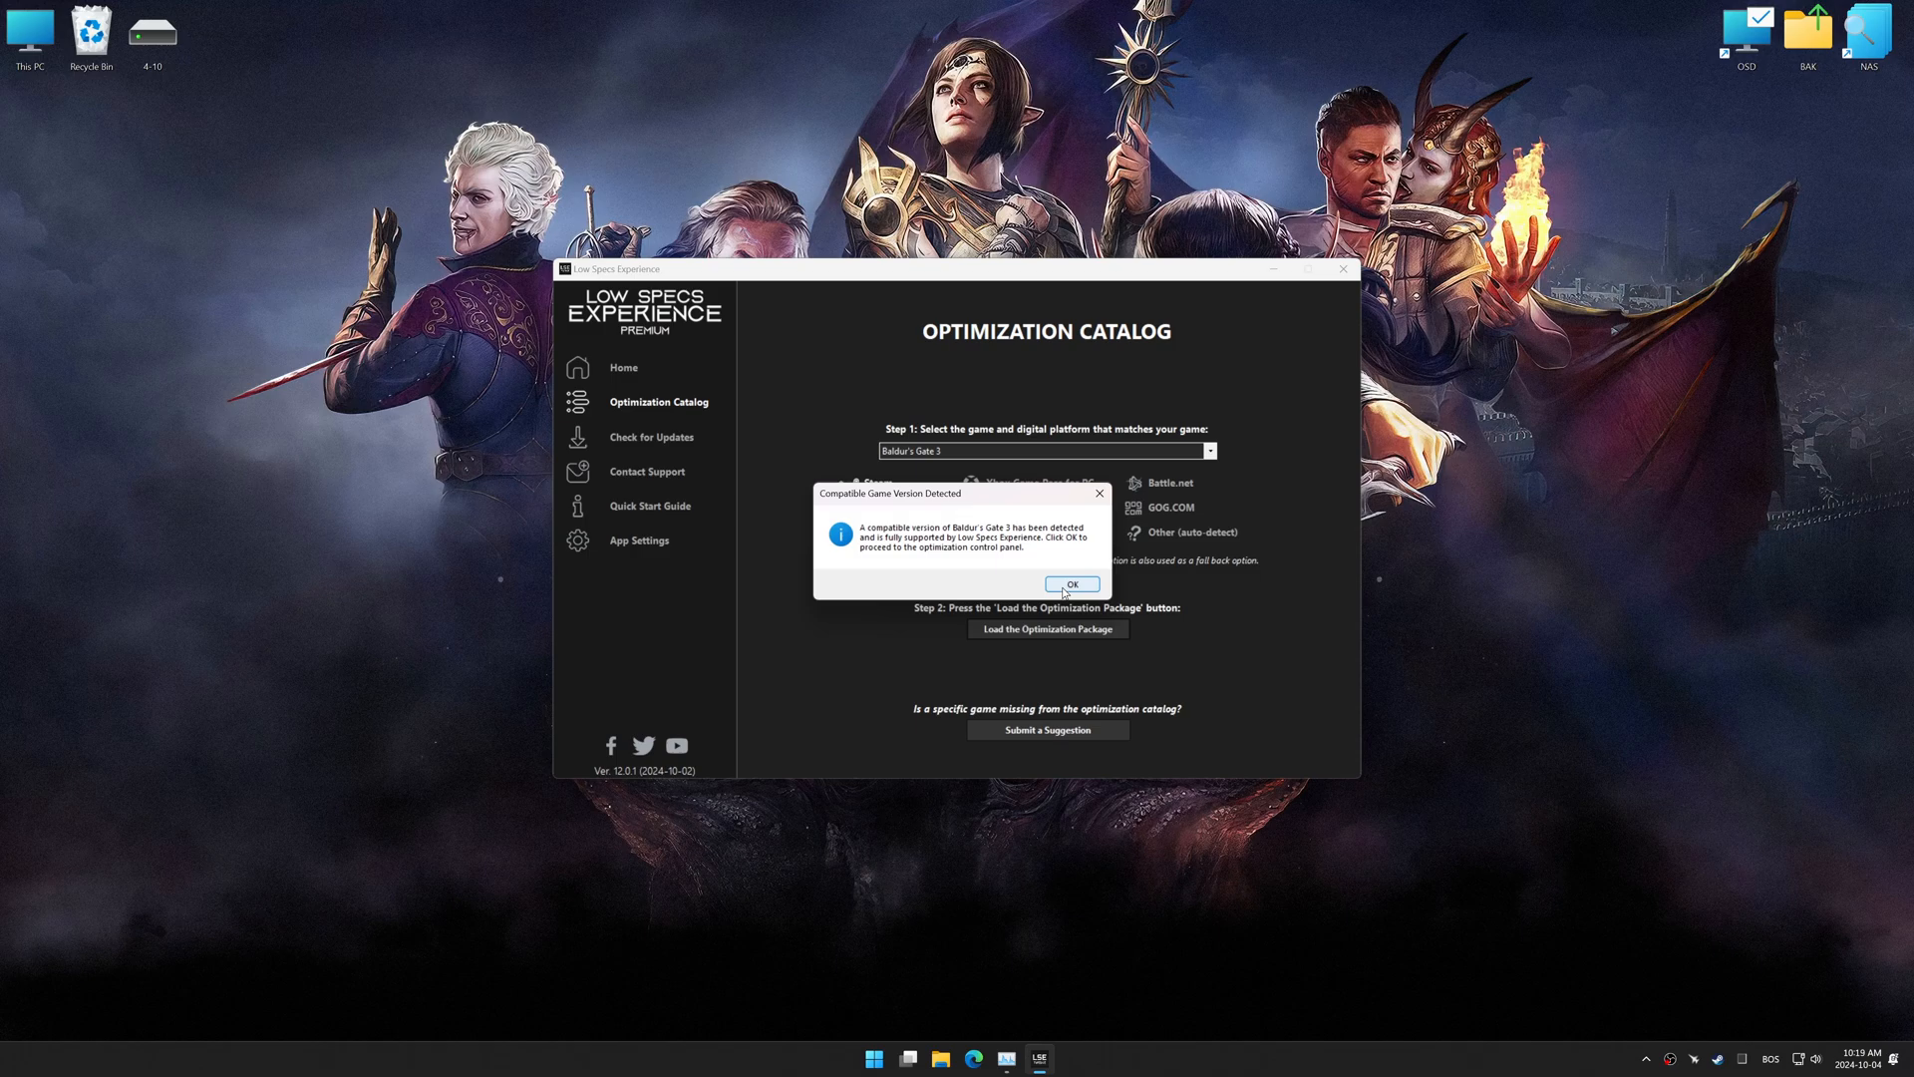
left_click(1069, 584)
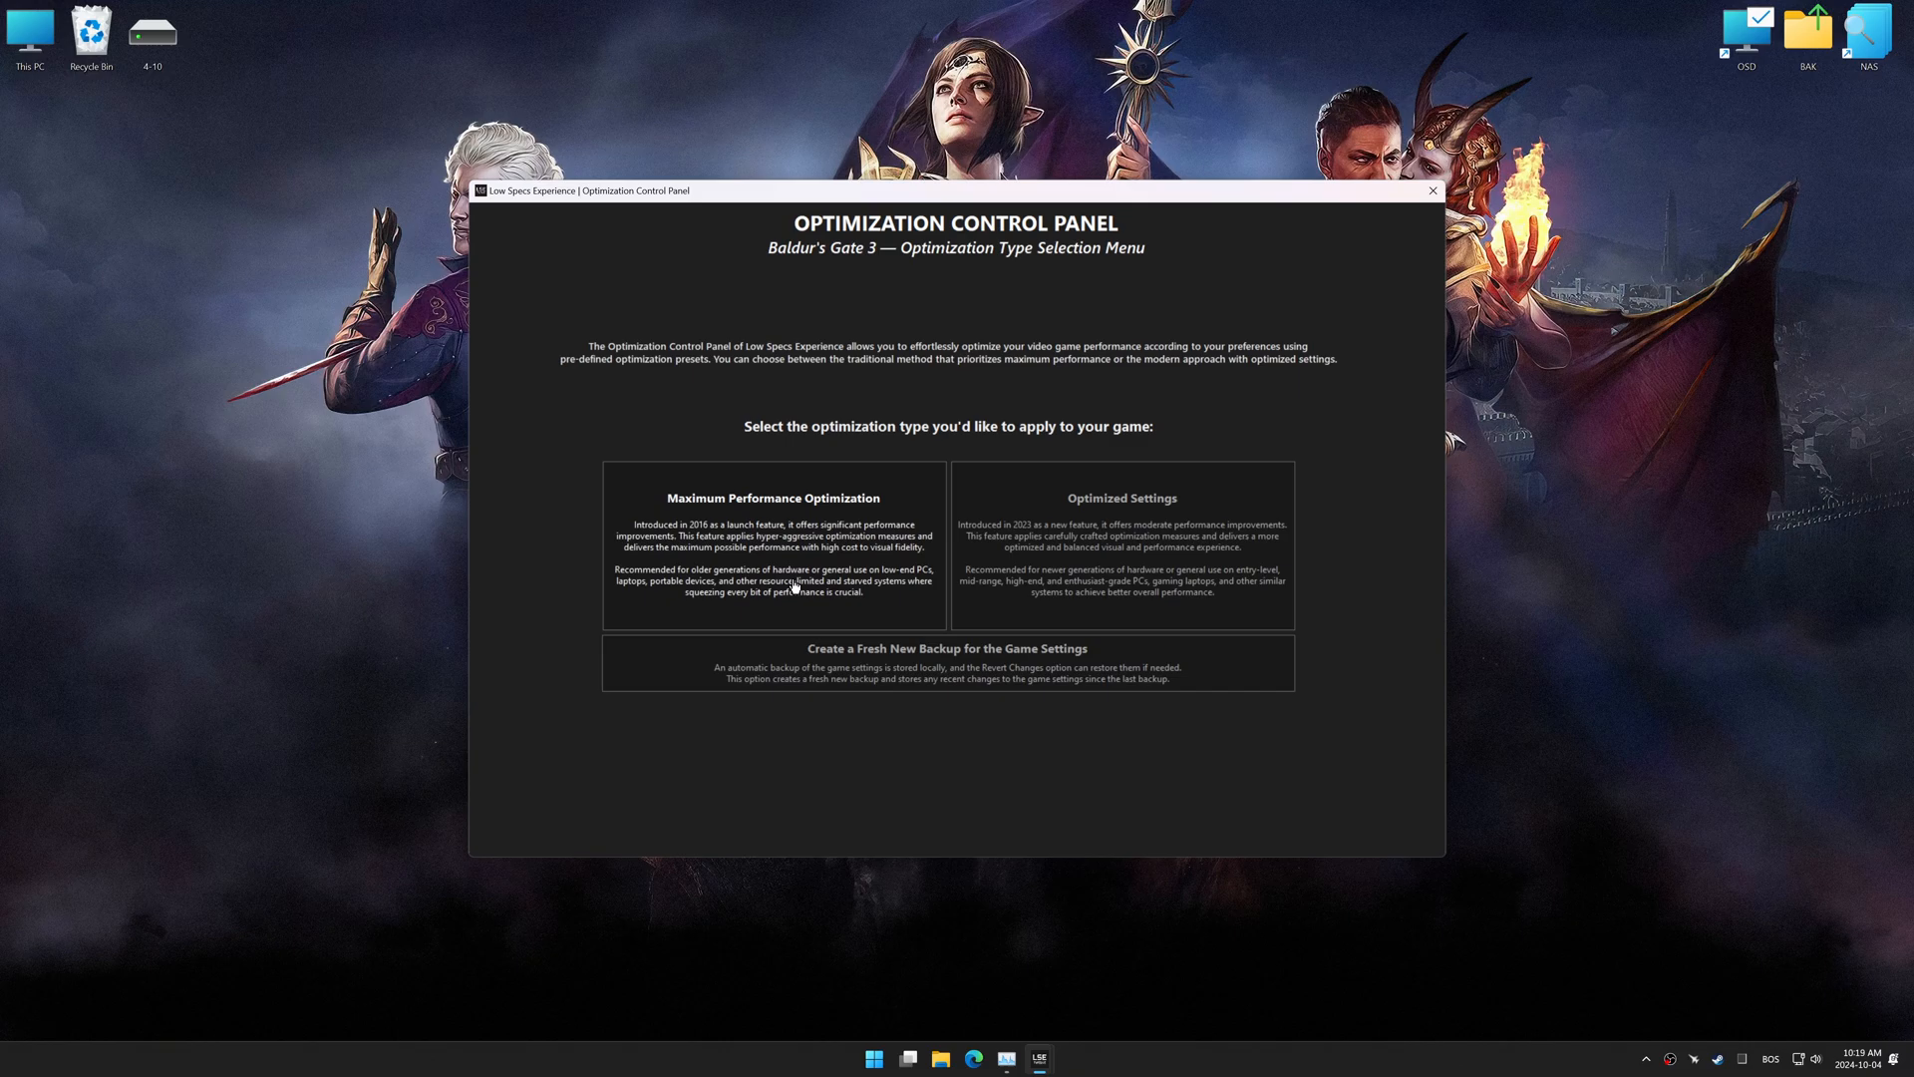
Choose Maximum Performance Optimization with in-game resolution 1920 x 1080 - 16:9 and start execution.
left_click(772, 543)
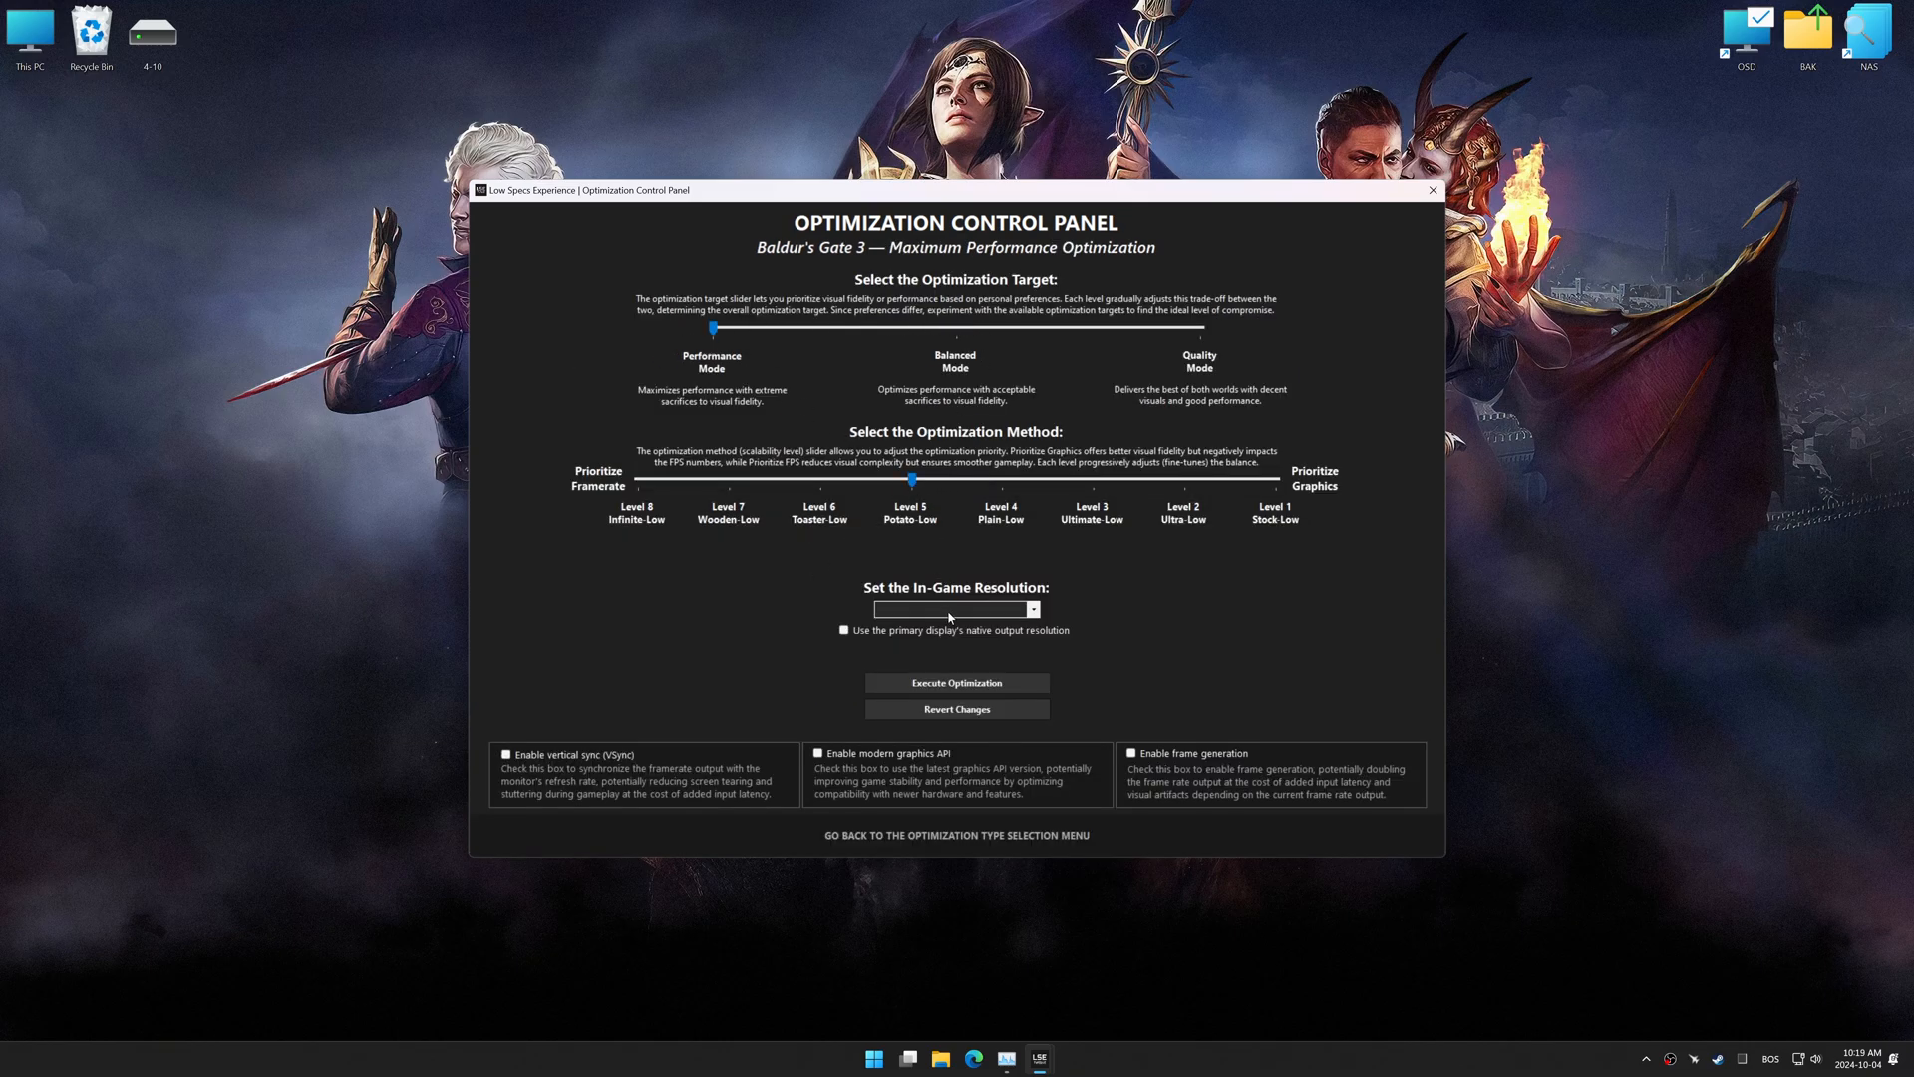
left_click(1033, 610)
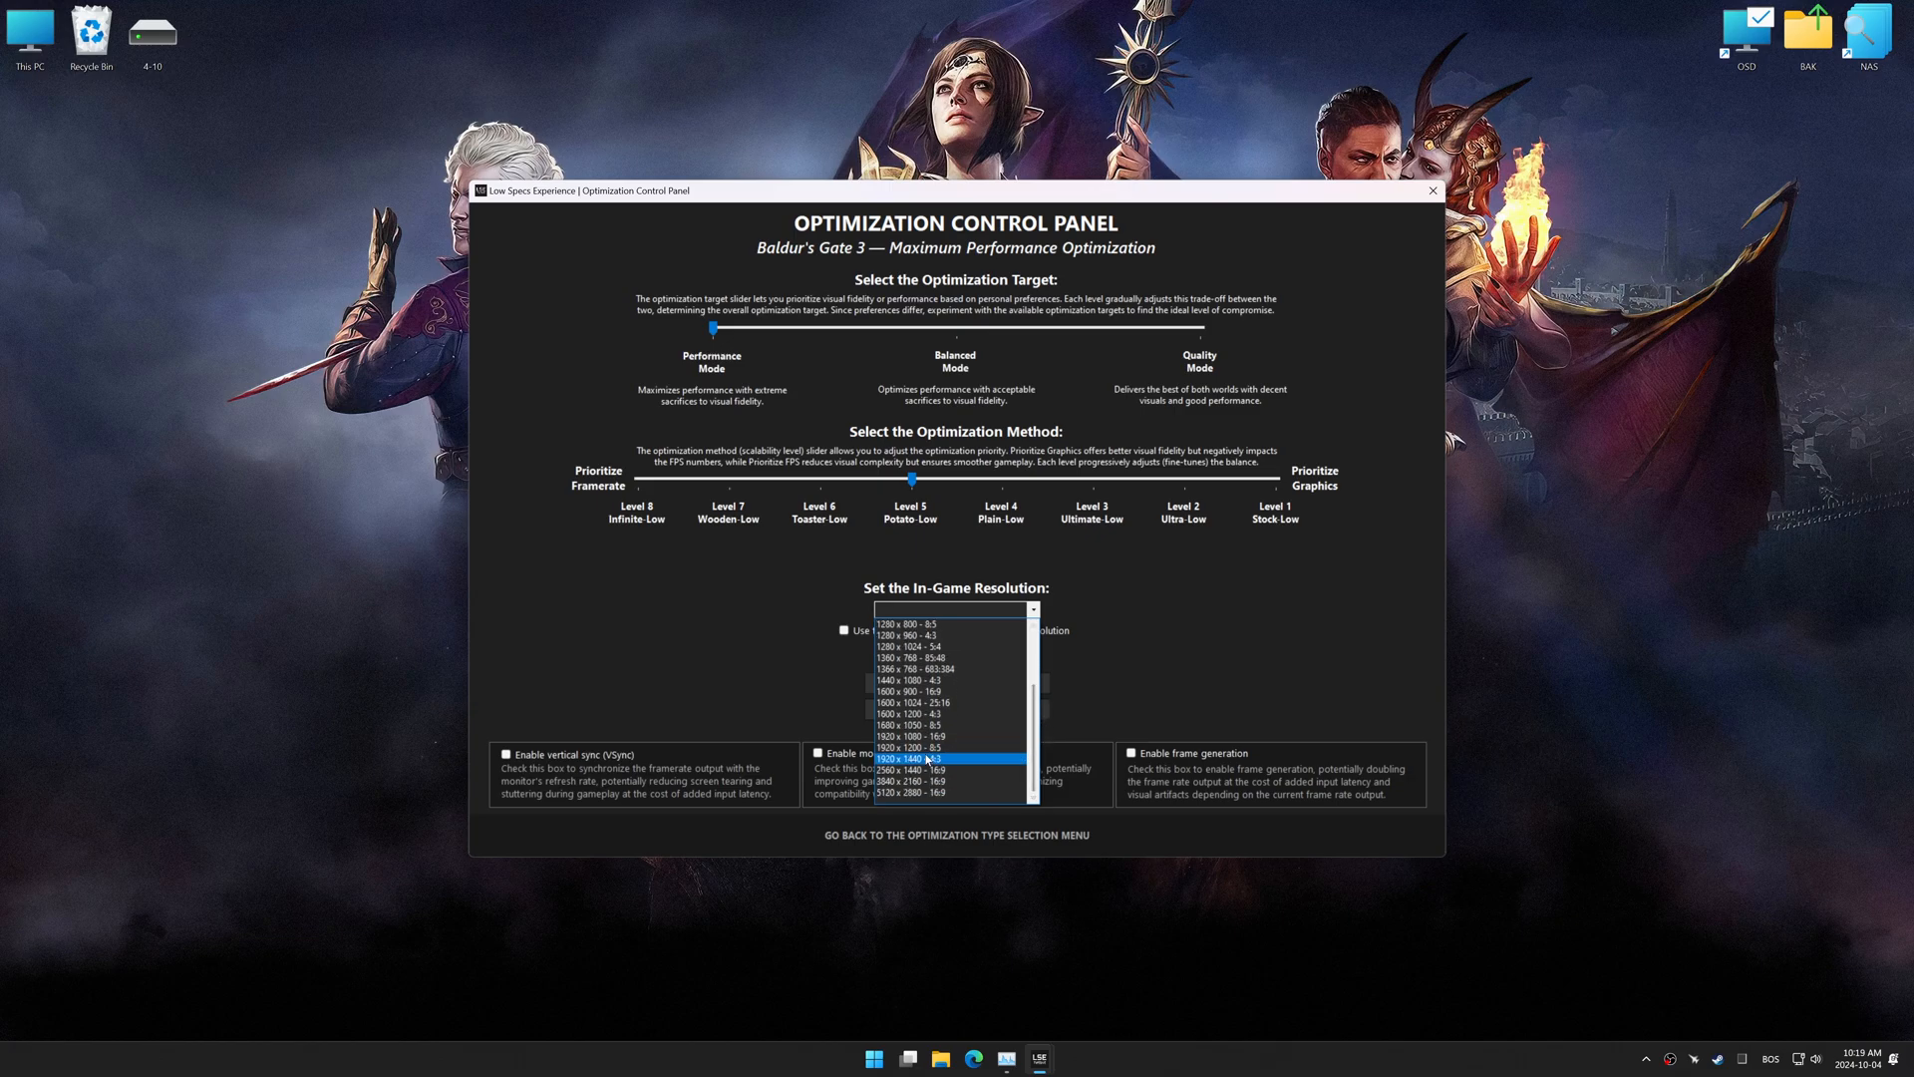
left_click(906, 736)
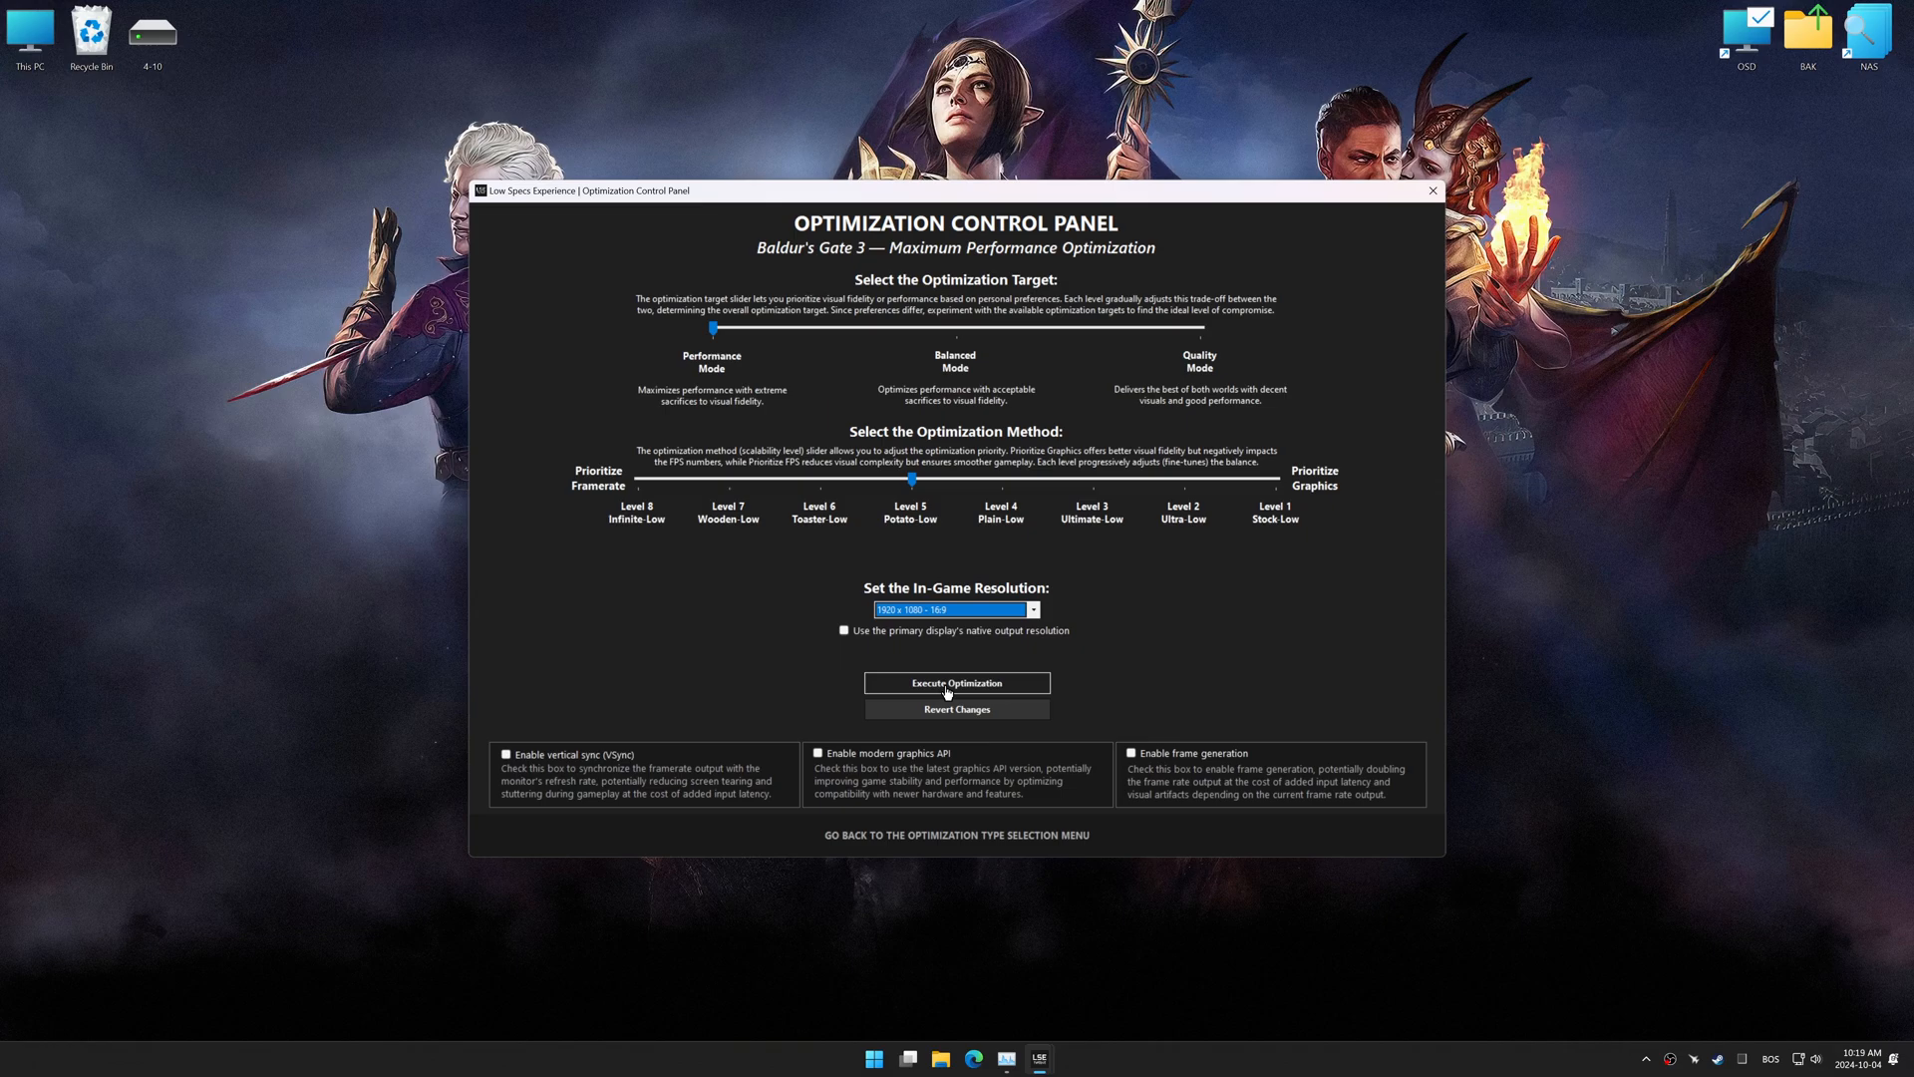
left_click(955, 682)
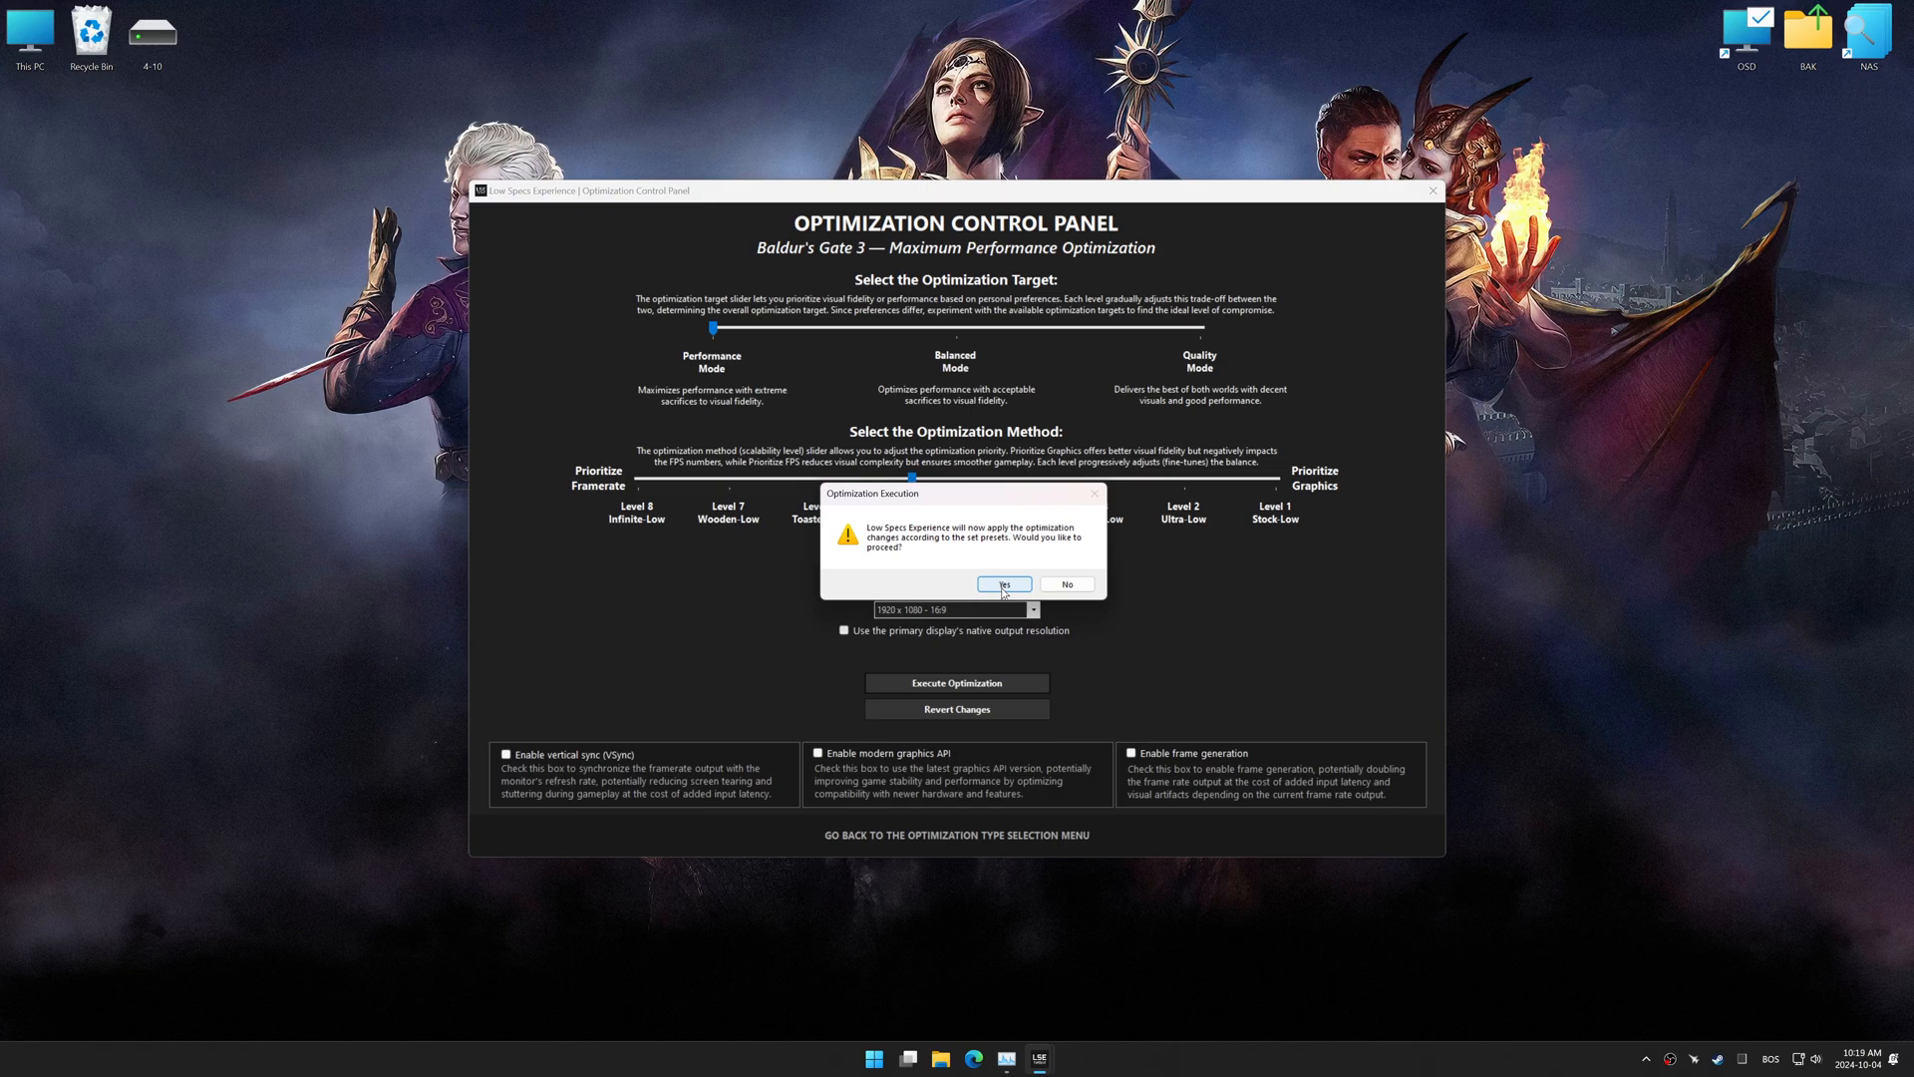
Confirm applying the optimization, then revert the changes to restore the backed-up game settings.
left_click(1003, 584)
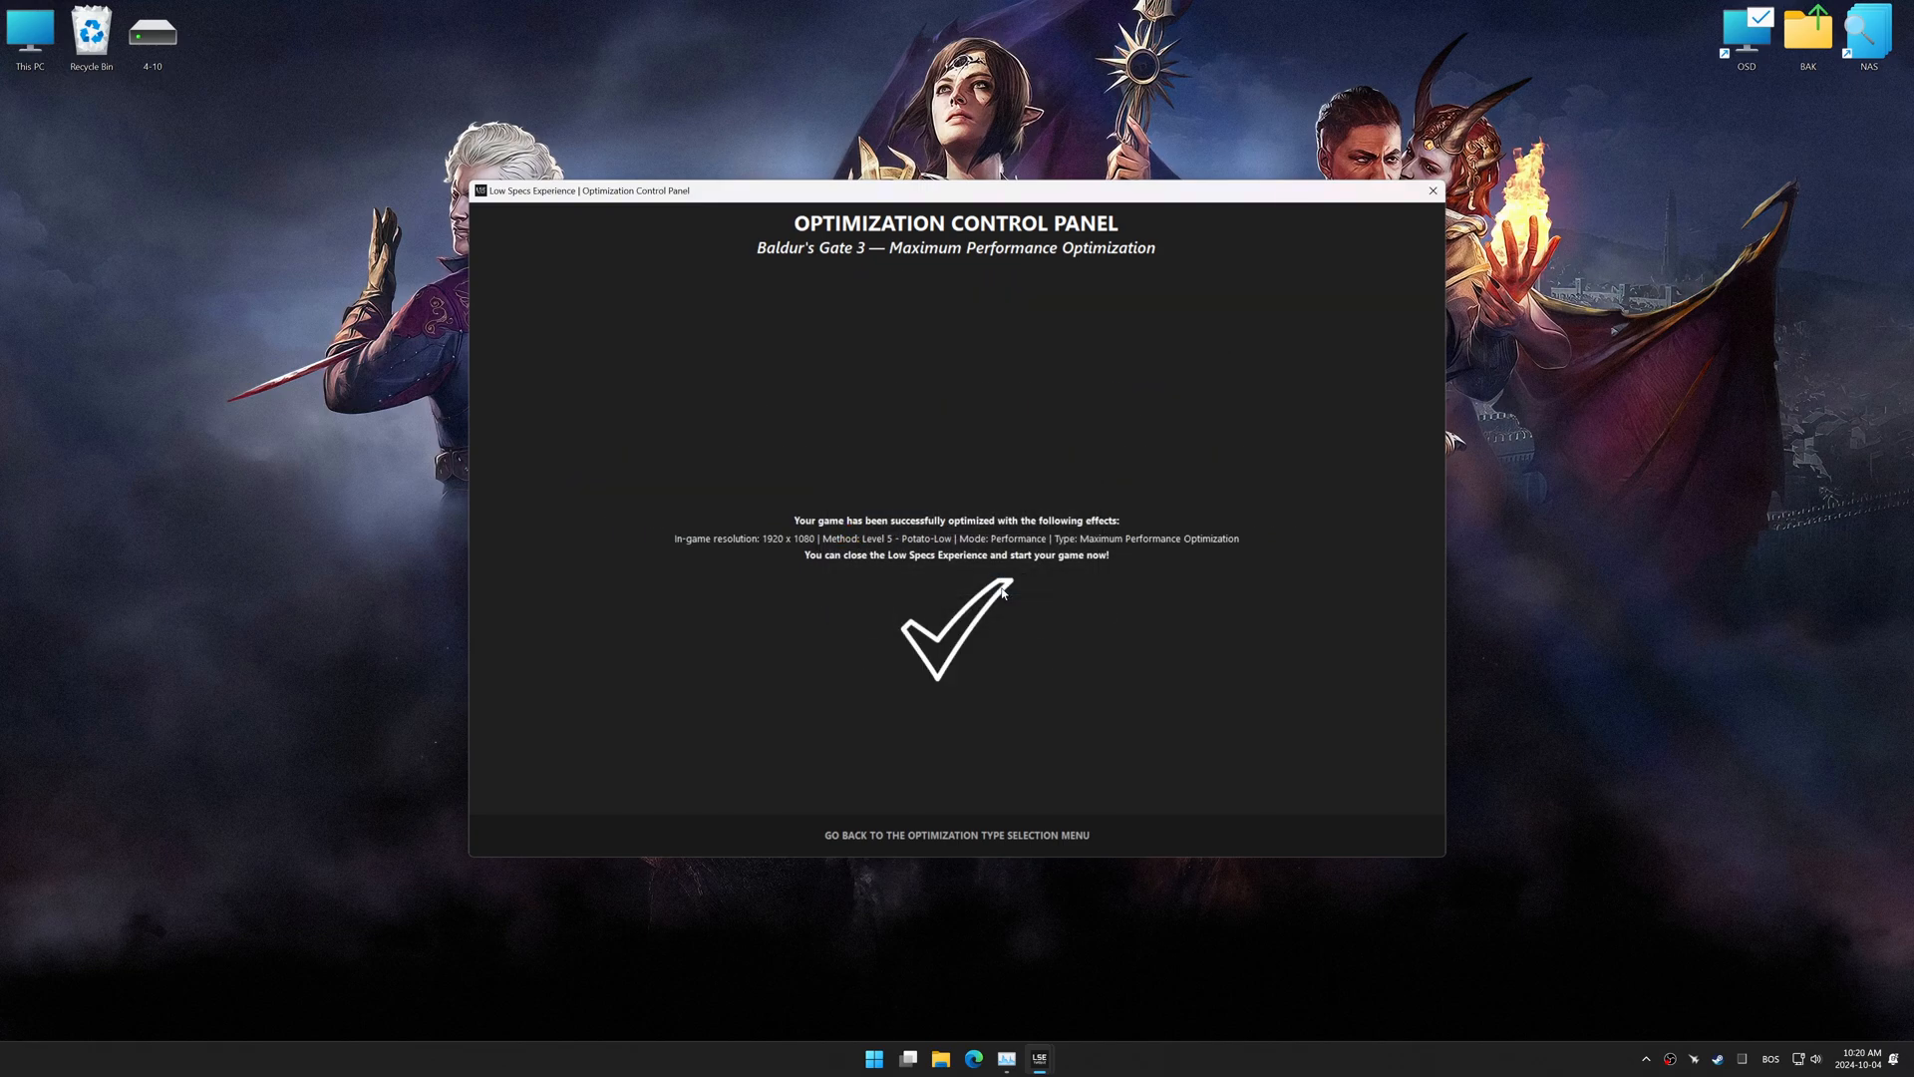
left_click(955, 836)
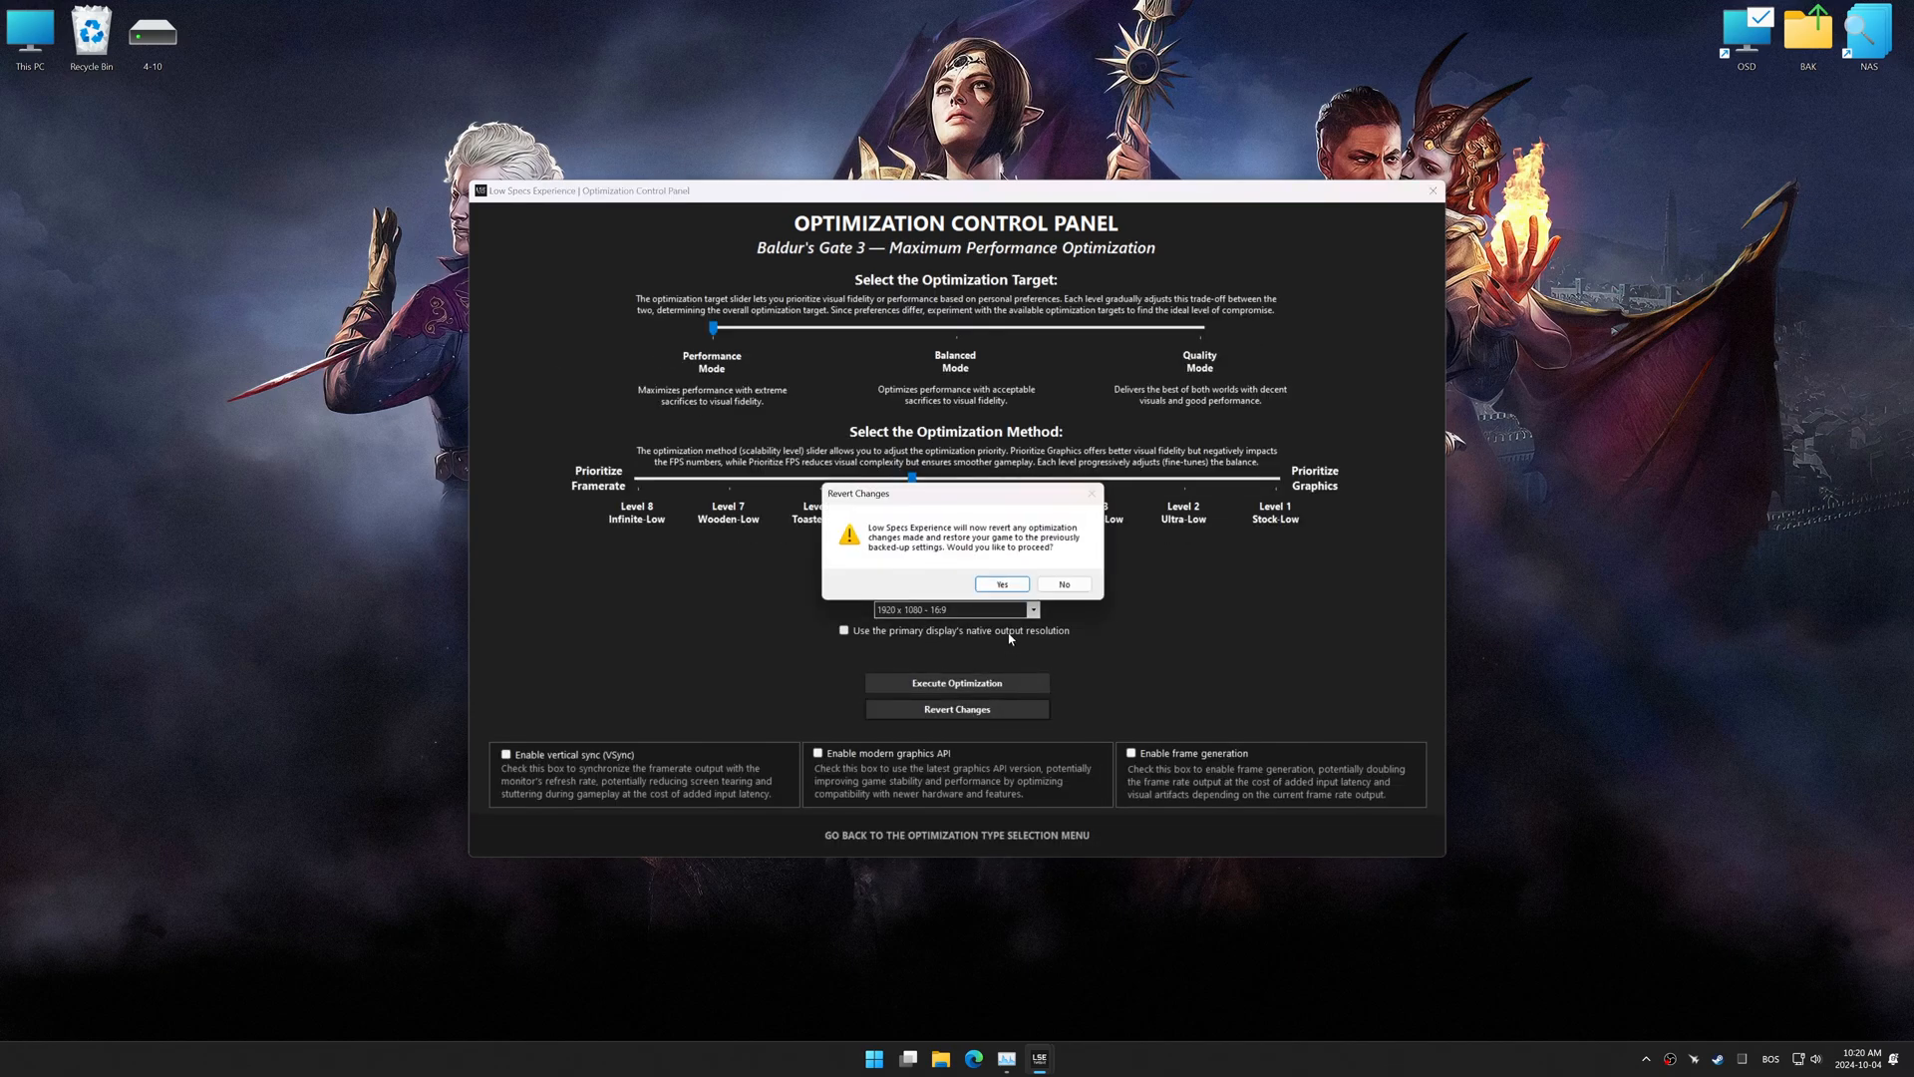
left_click(999, 584)
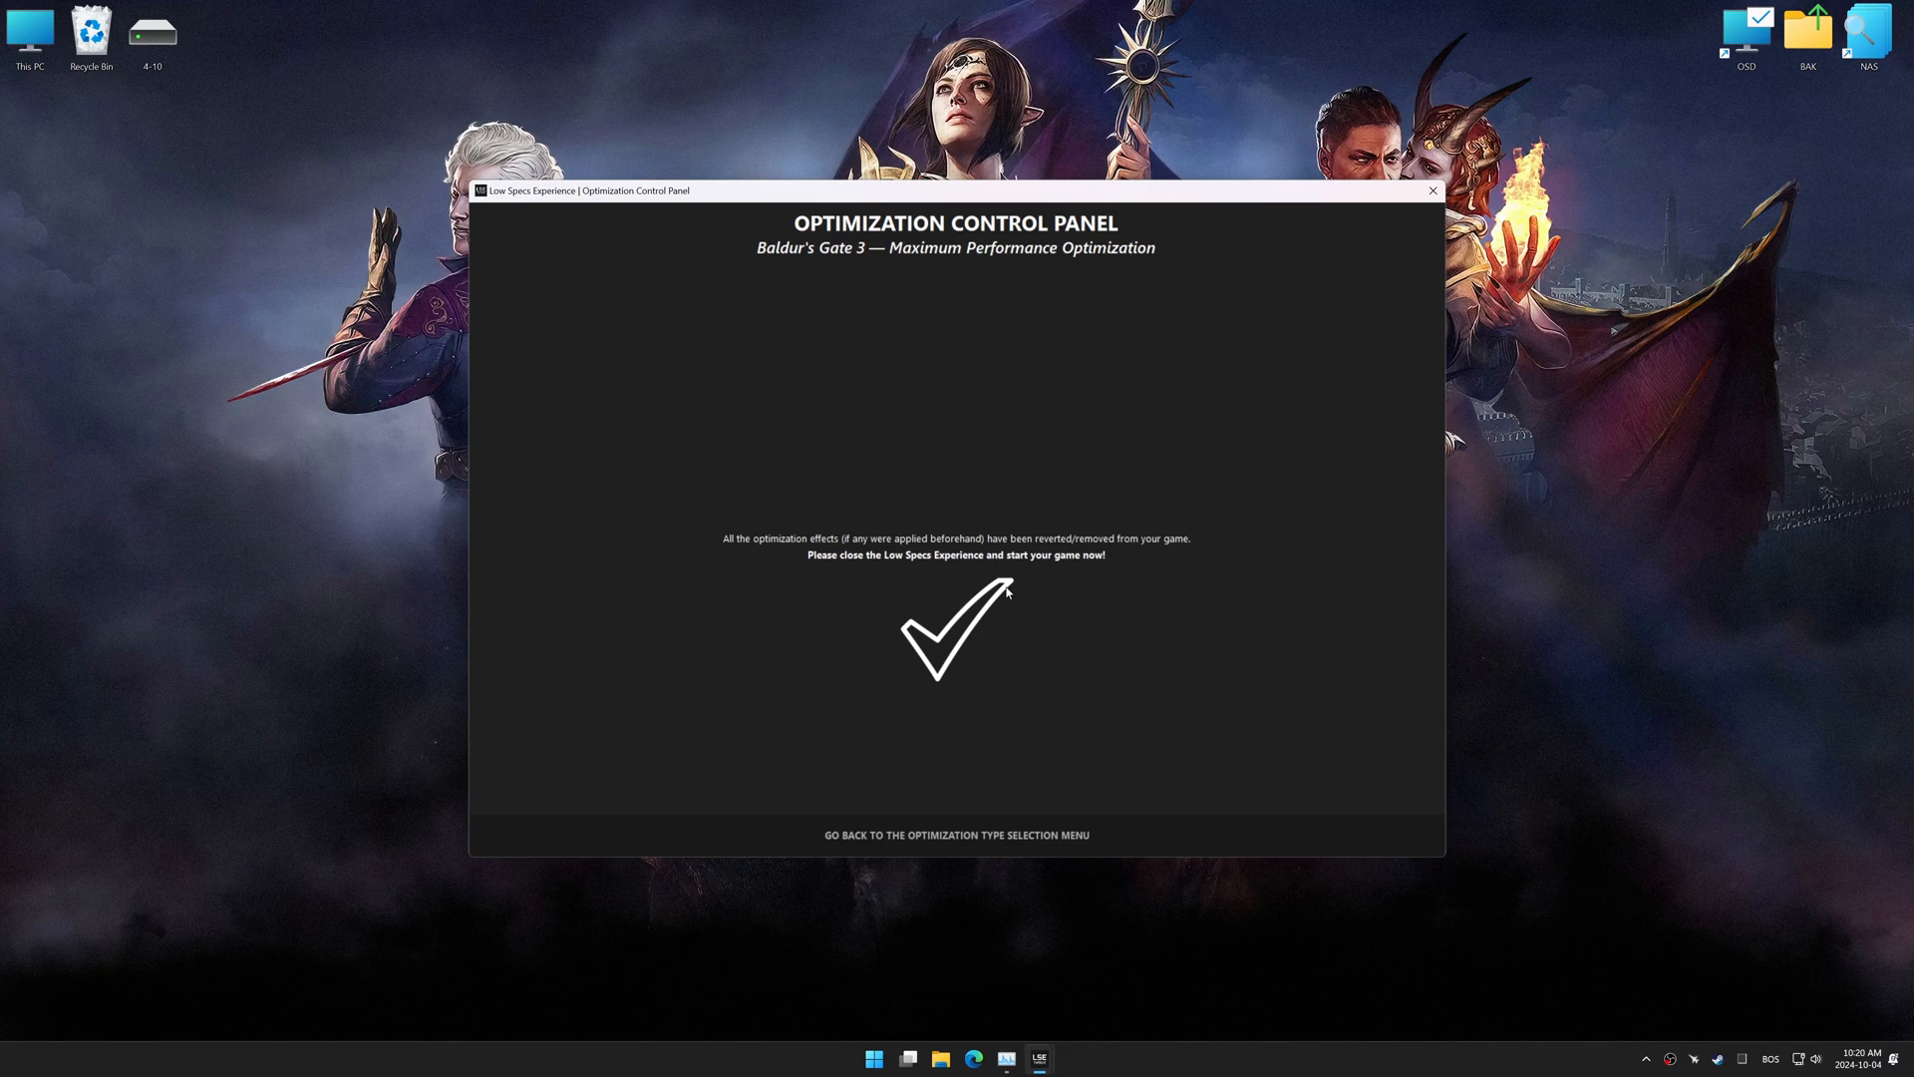